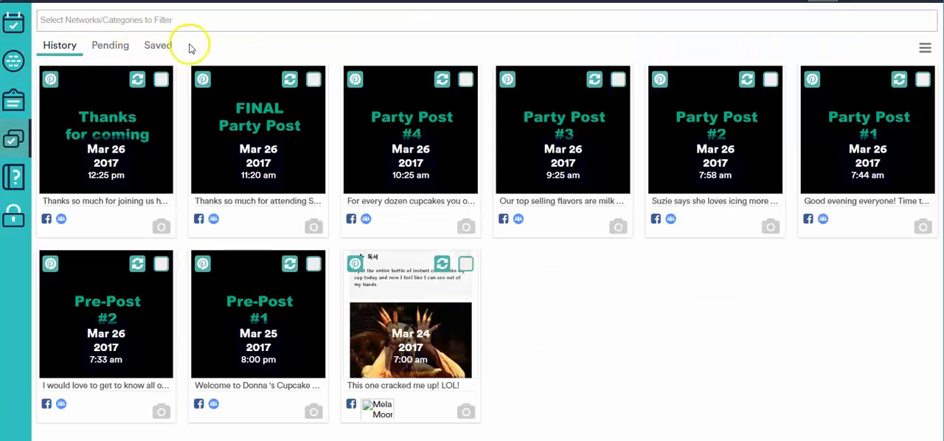
View the Pending posts, then start batch scheduling for the six party posts
click(110, 45)
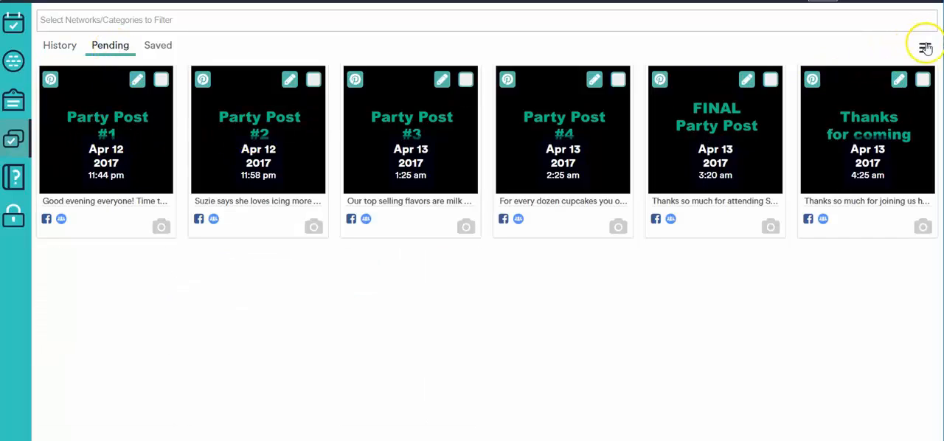
click(925, 47)
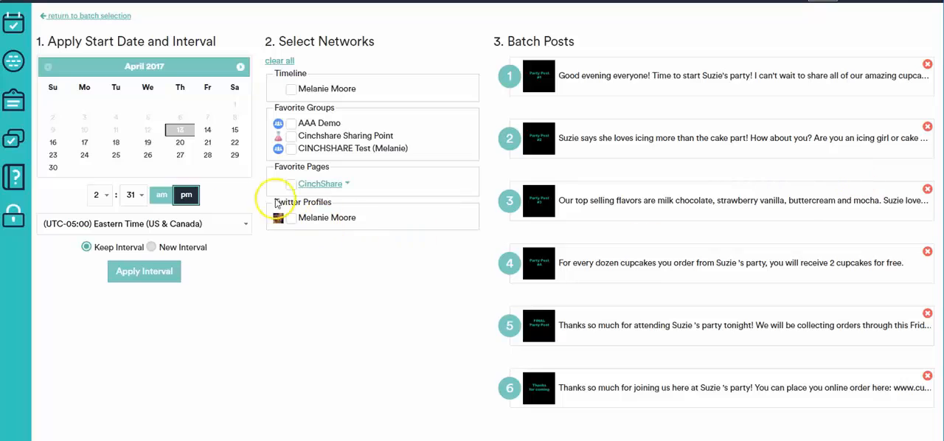
Start the batch April 14 at 12:00 pm, post to AAA Demo, and apply the interval
click(100, 195)
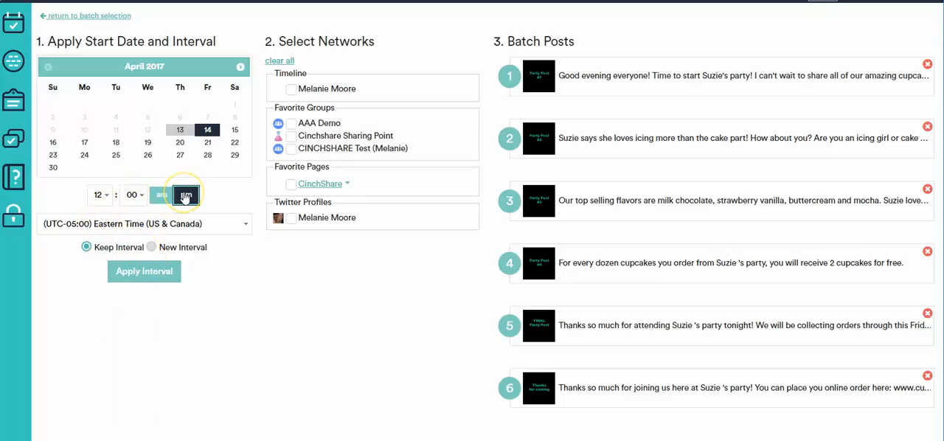
click(186, 194)
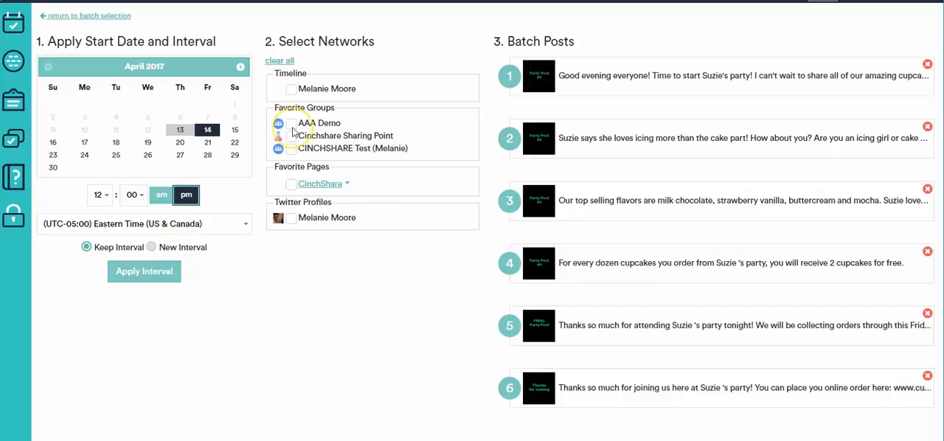
click(290, 123)
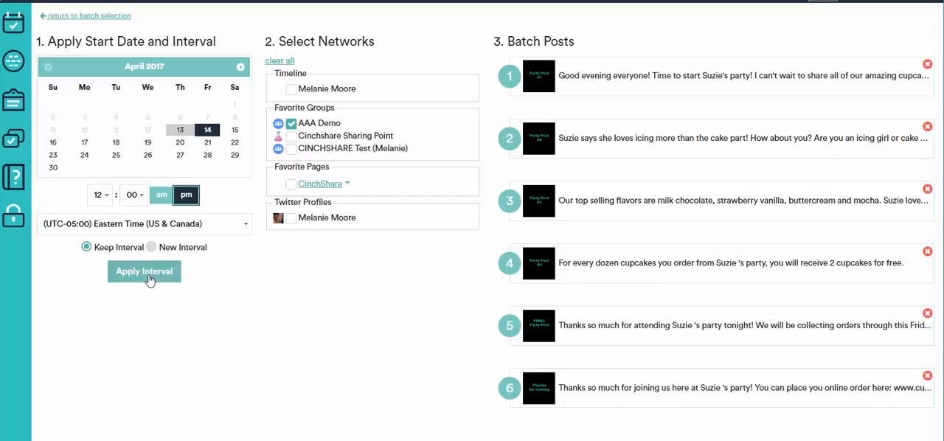
click(144, 271)
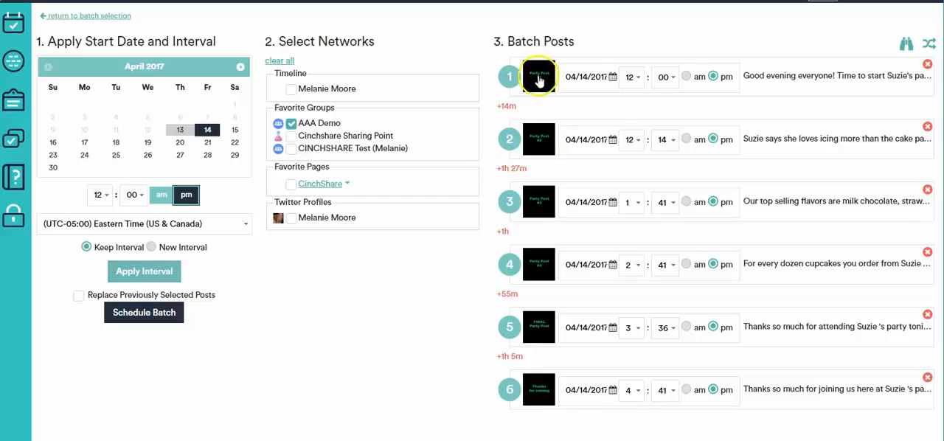
mouse_move(538, 201)
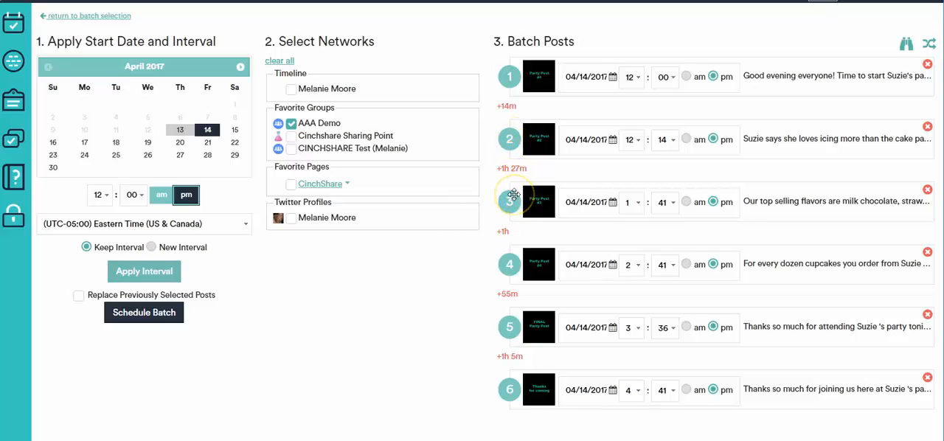
mouse_move(599, 103)
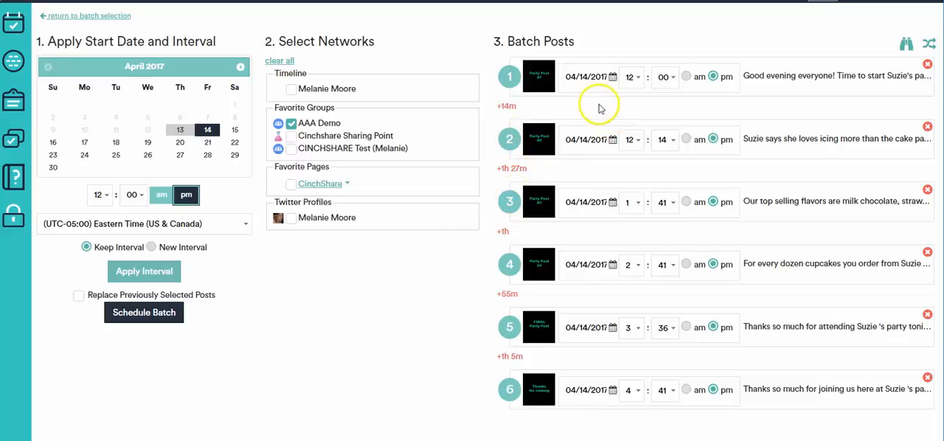
mouse_move(586, 85)
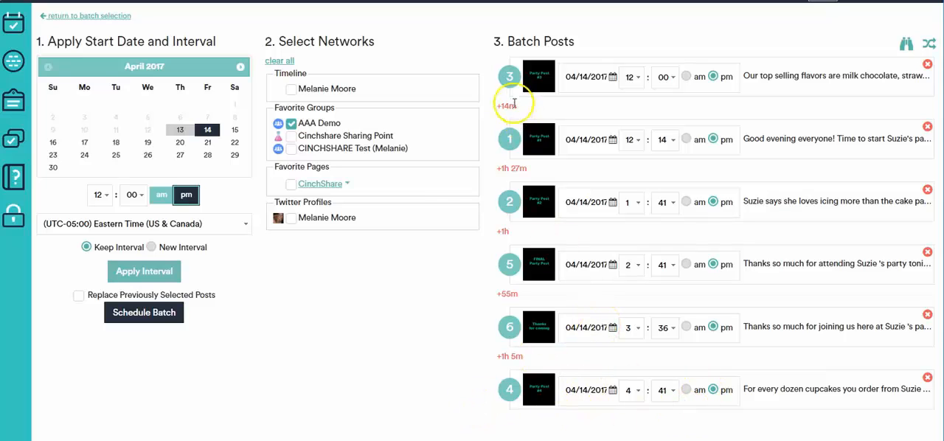
mouse_move(517, 344)
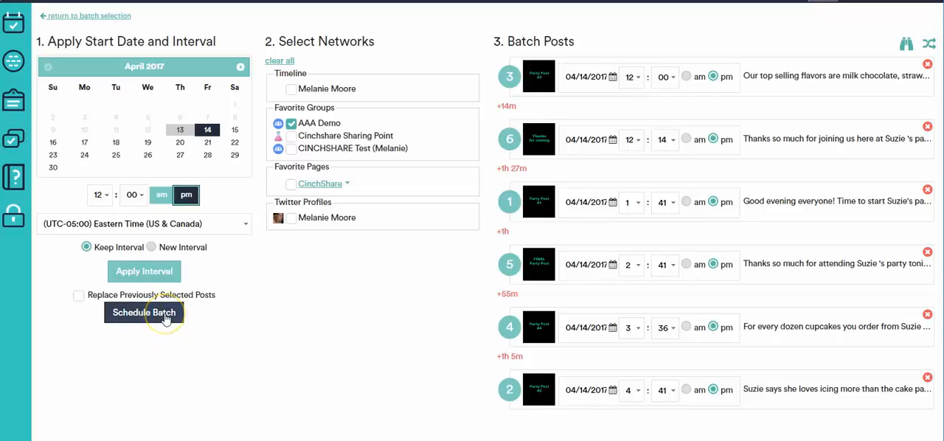
Schedule the reordered batch of six April 14 posts (12:00 pm to 4:41 pm)
click(144, 312)
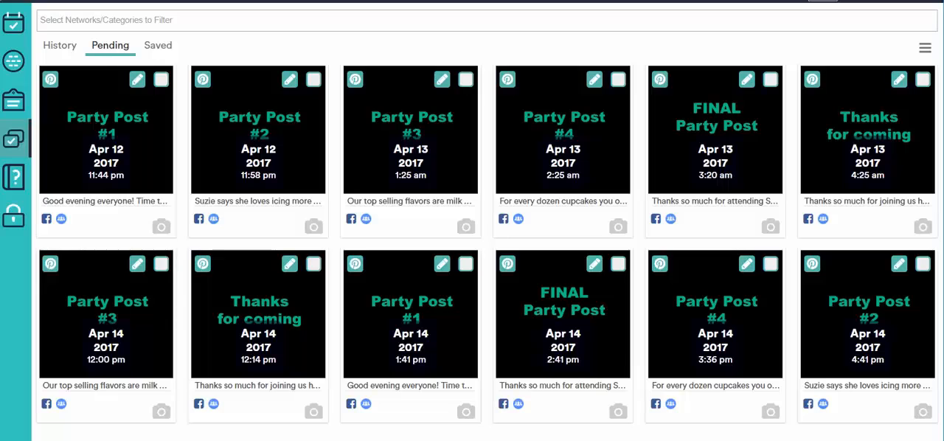
mouse_move(187, 40)
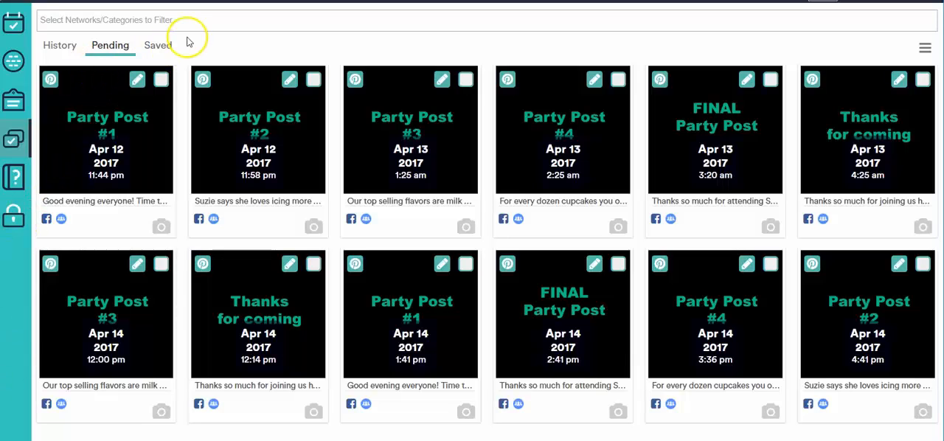